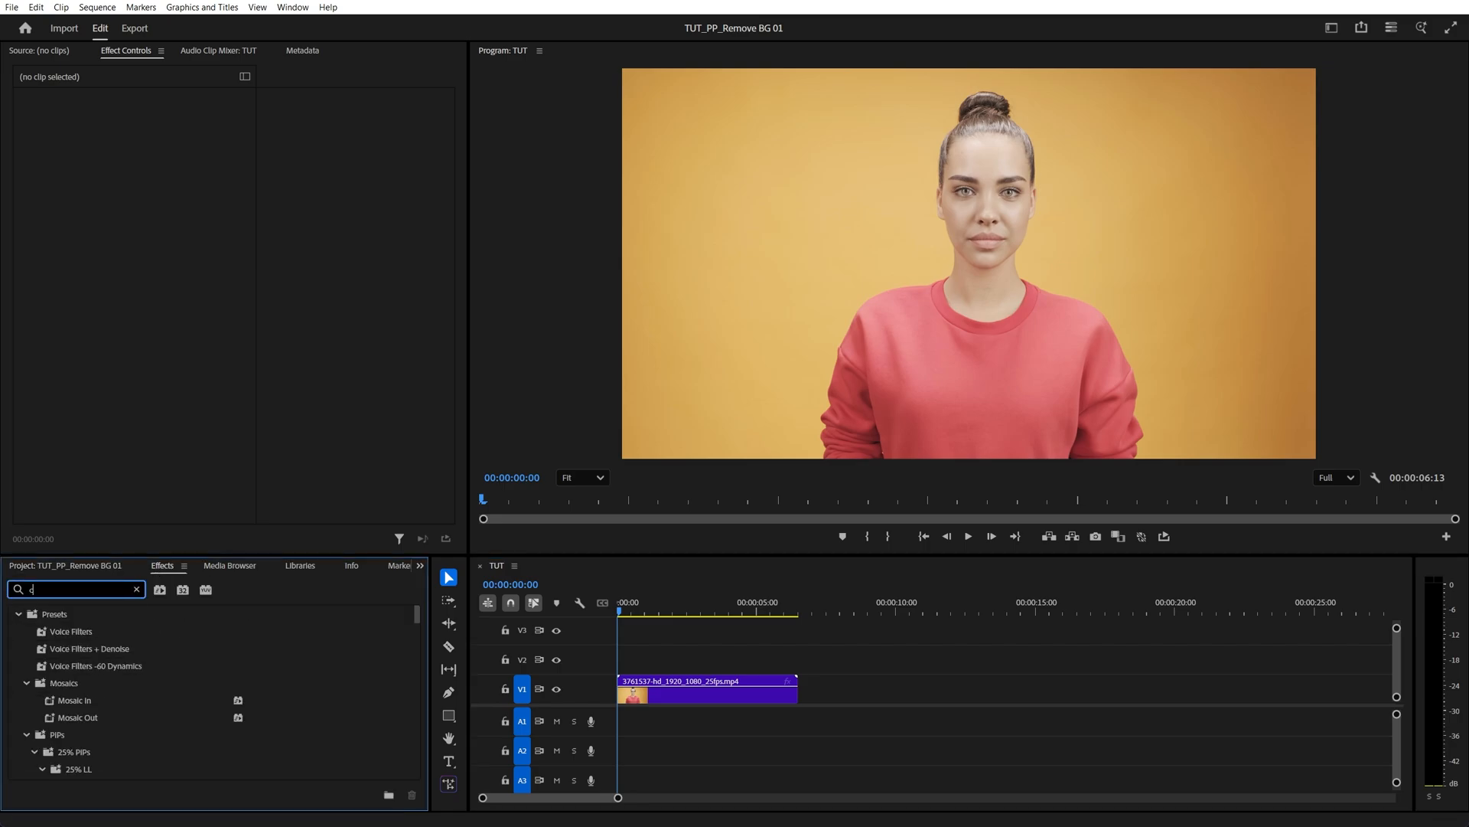
# Step: Search the Effects panel for 'color key' to find the Color Key effect
pyautogui.write('olor key')
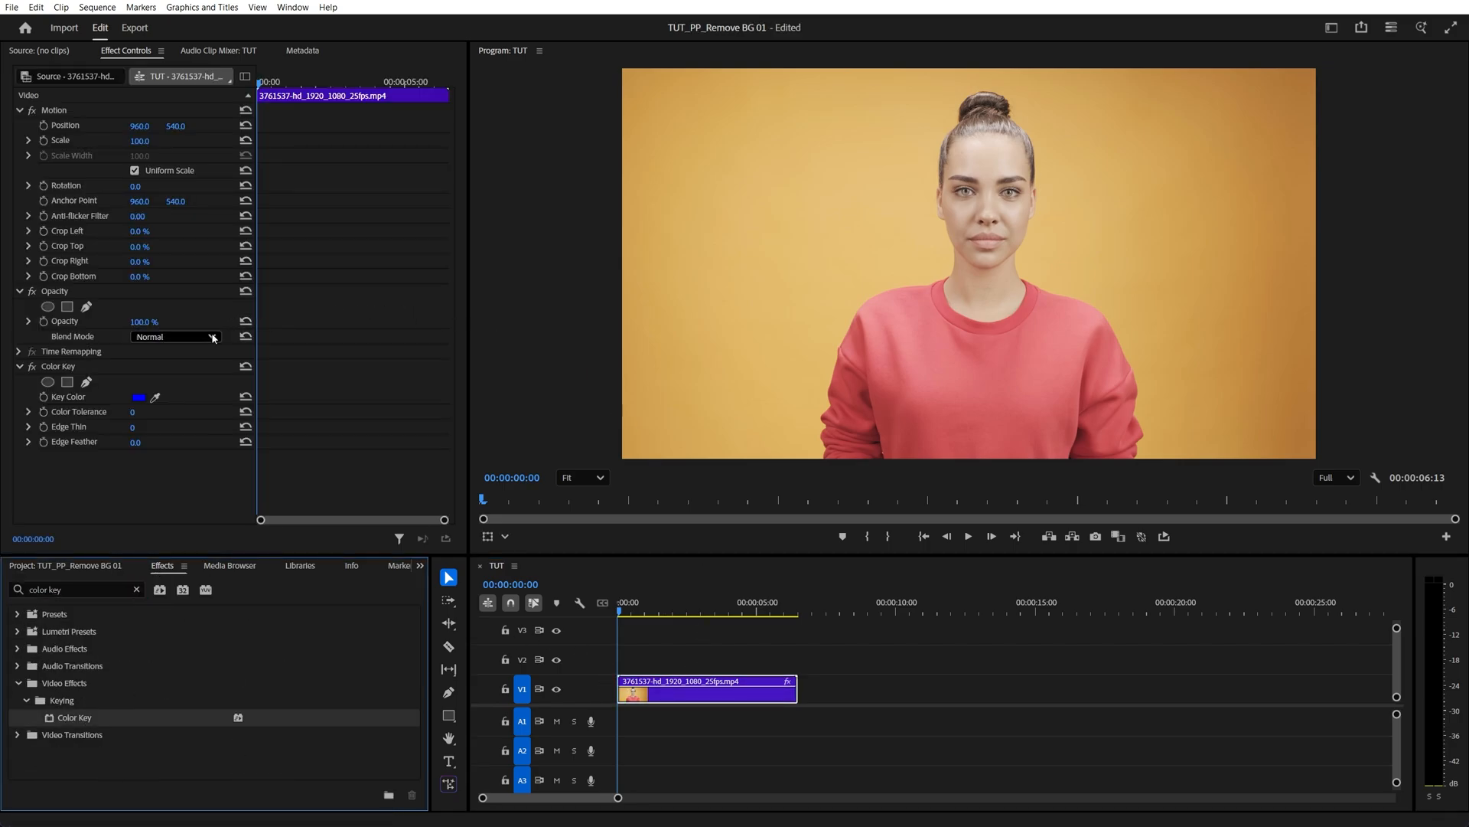
# Step: Sample the orange background as the key colour and raise Color Tolerance to 45
pyautogui.click(944, 320)
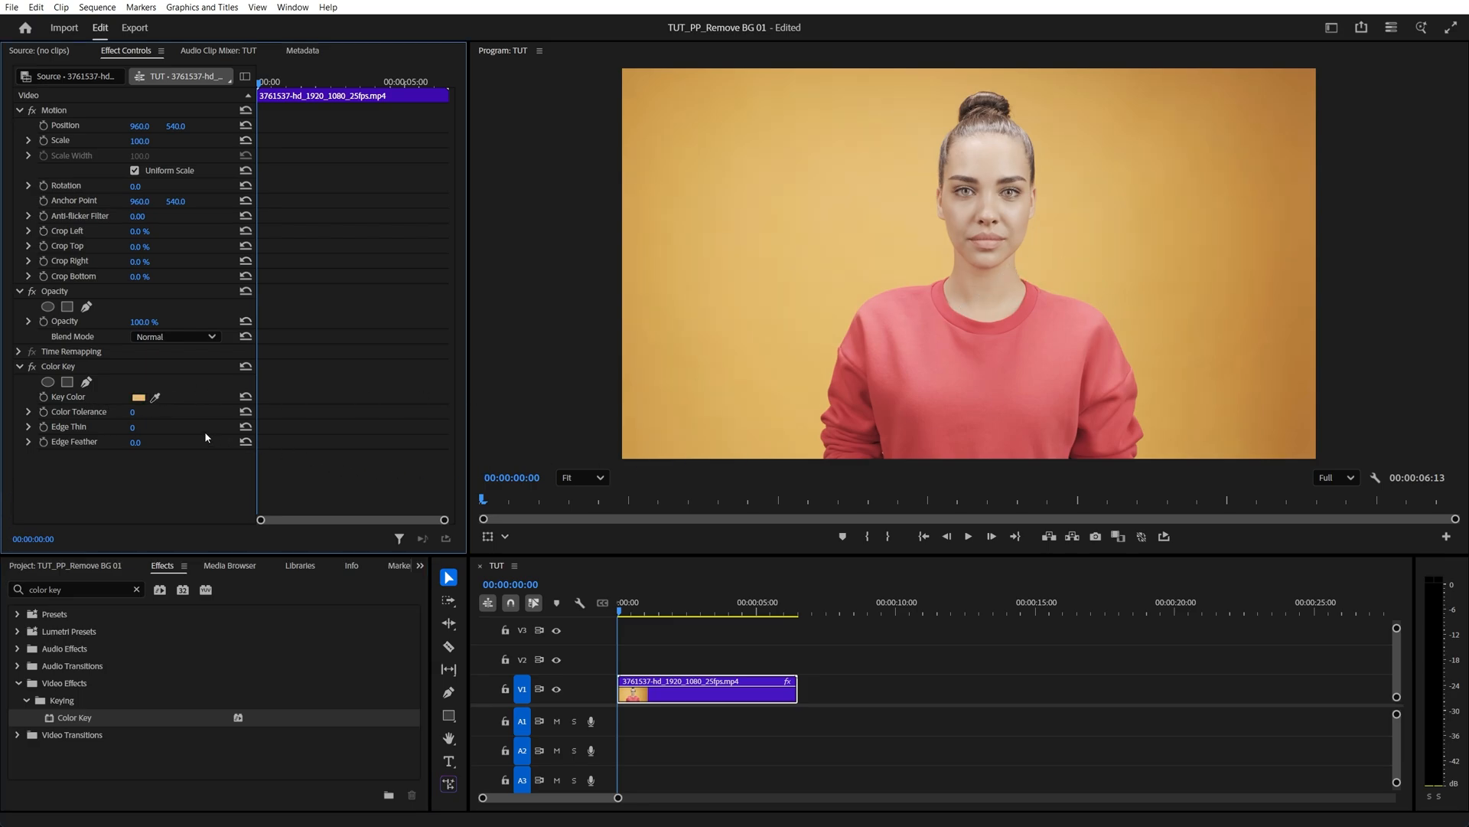
pyautogui.click(131, 412)
pyautogui.write('45')
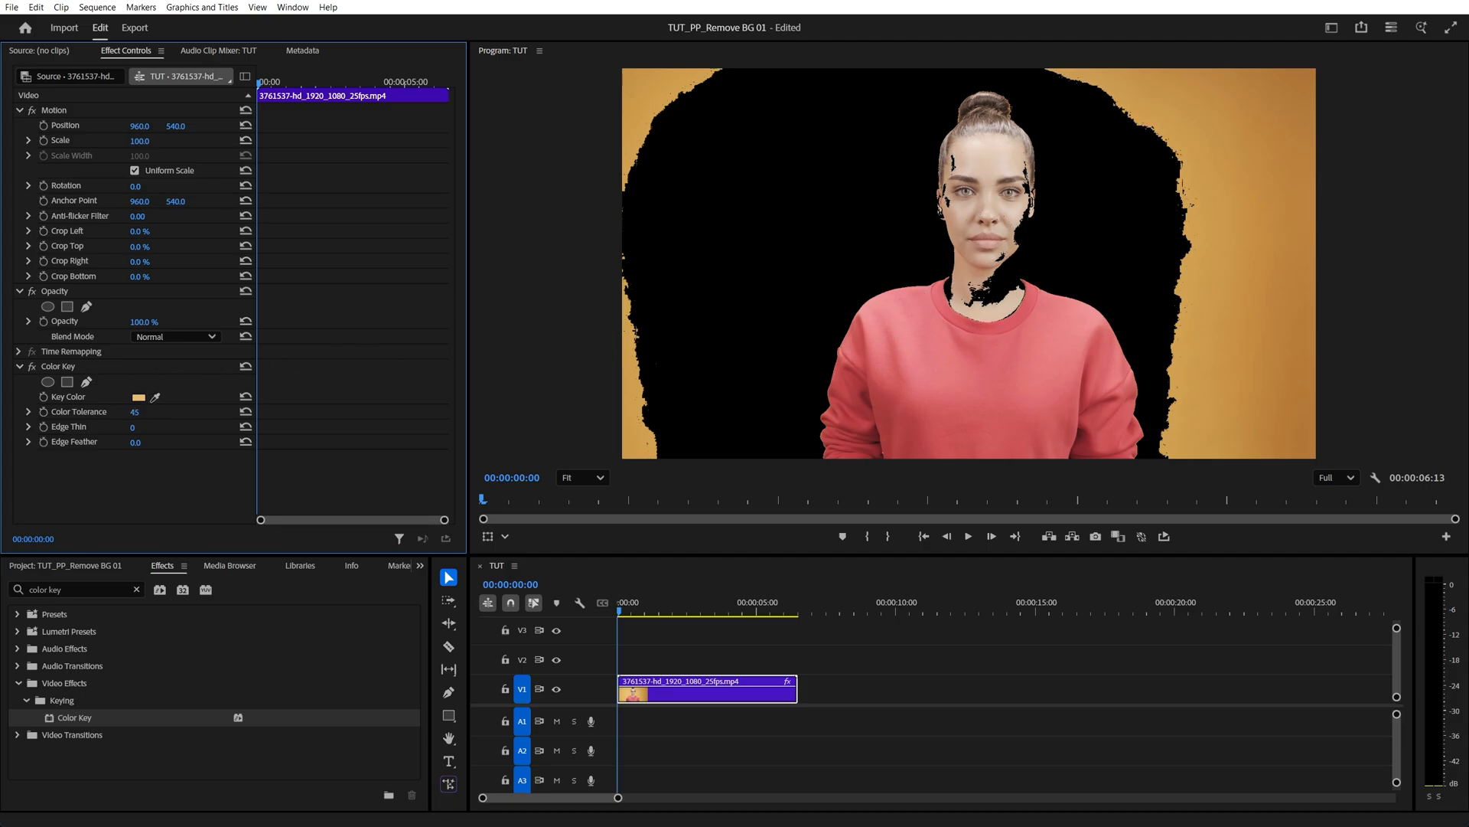
pyautogui.moveTo(134, 411); pyautogui.dragTo(134, 412)
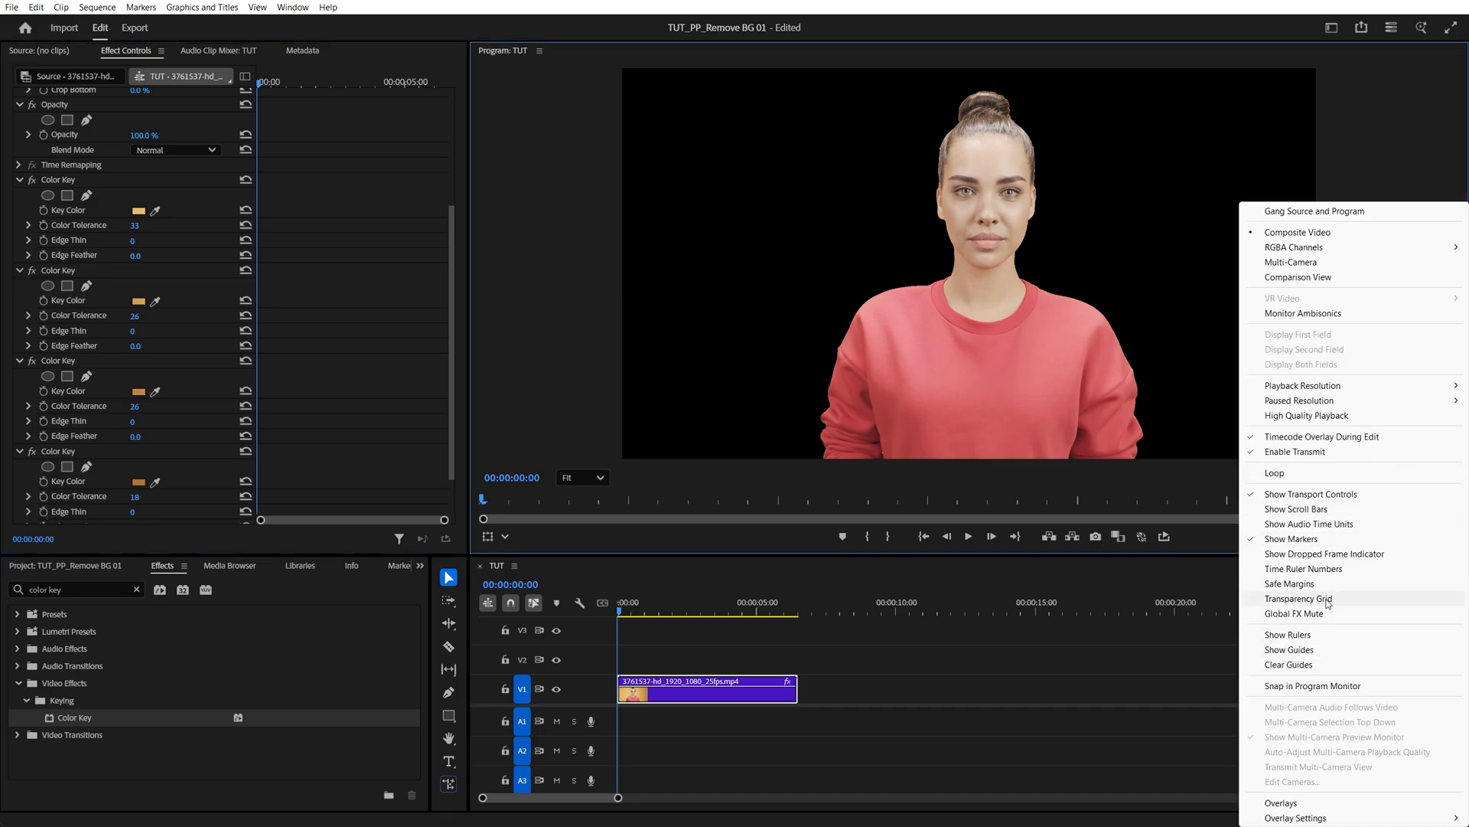
# Step: Turn on the Program Monitor's Transparency Grid behind the keyed woman
pyautogui.click(1298, 599)
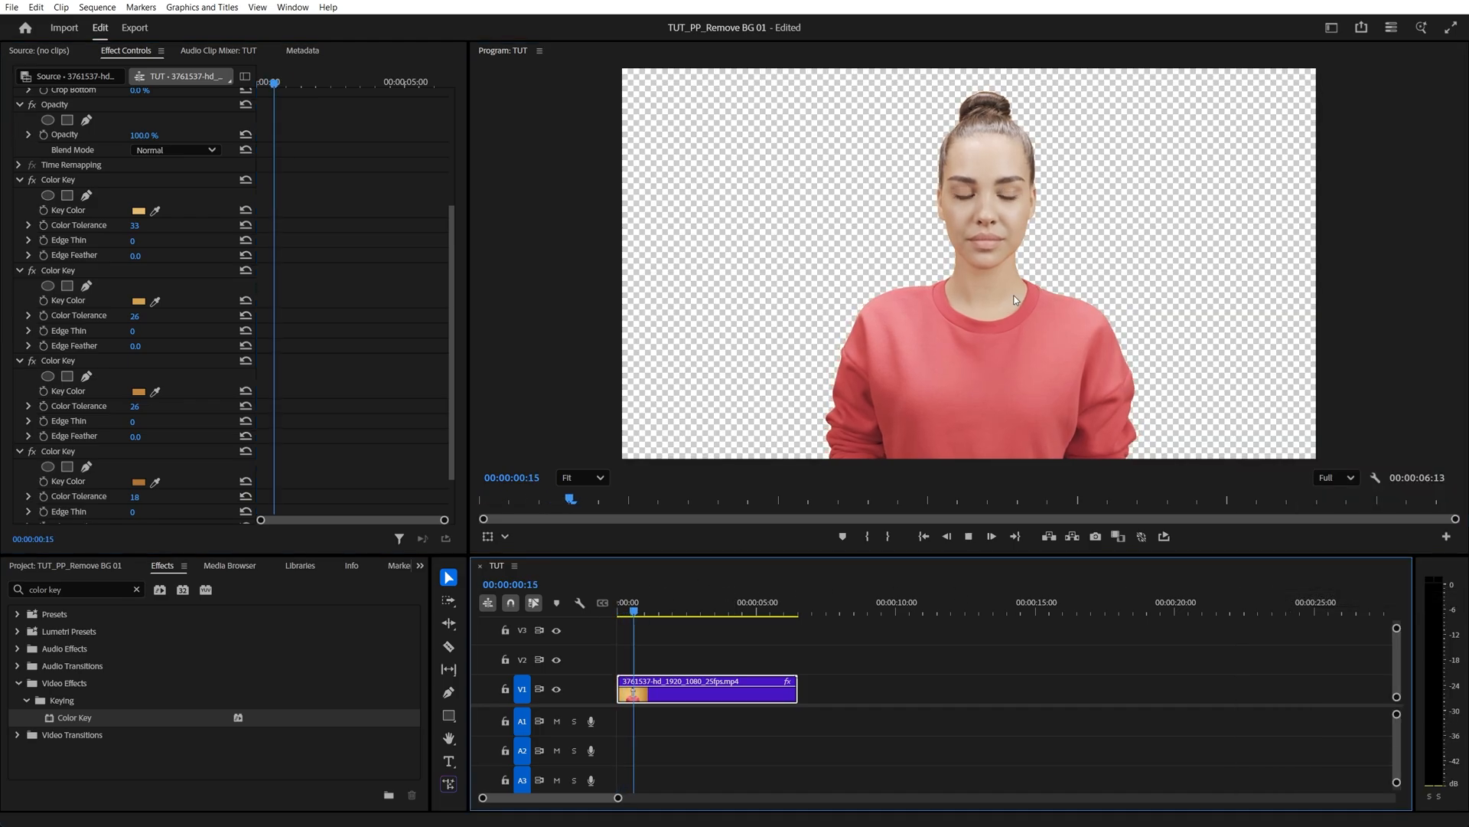